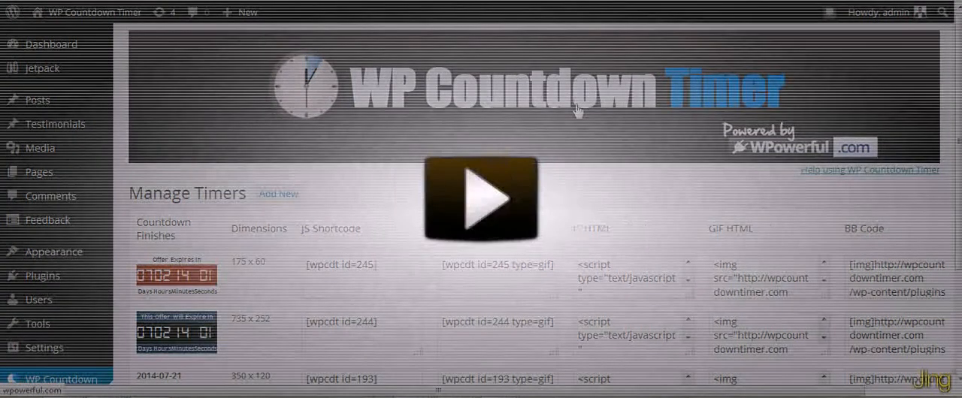
Step: Start a new countdown timer from the Manage Timers page via Add New
{"action": "left_click", "coordinate": [481, 198]}
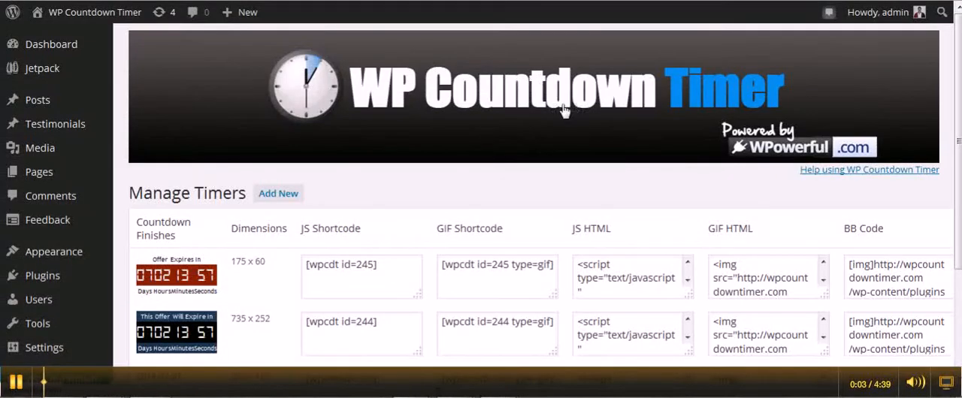
{"action": "mouse_move", "coordinate": [534, 141]}
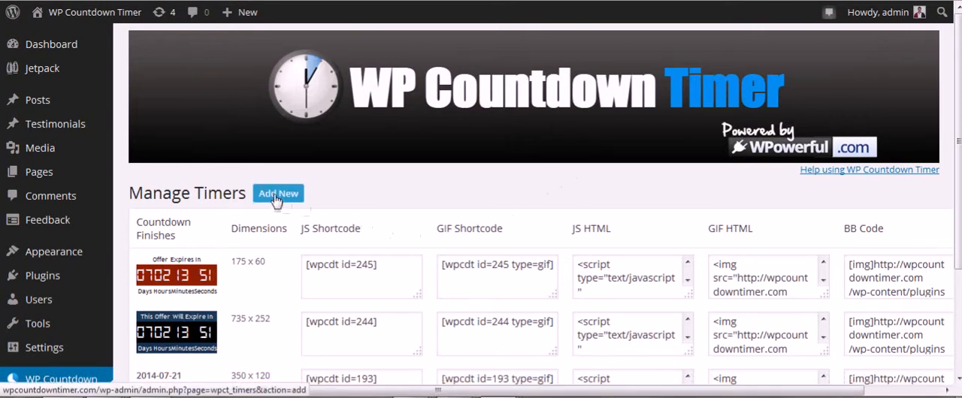
{"action": "left_click", "coordinate": [278, 192]}
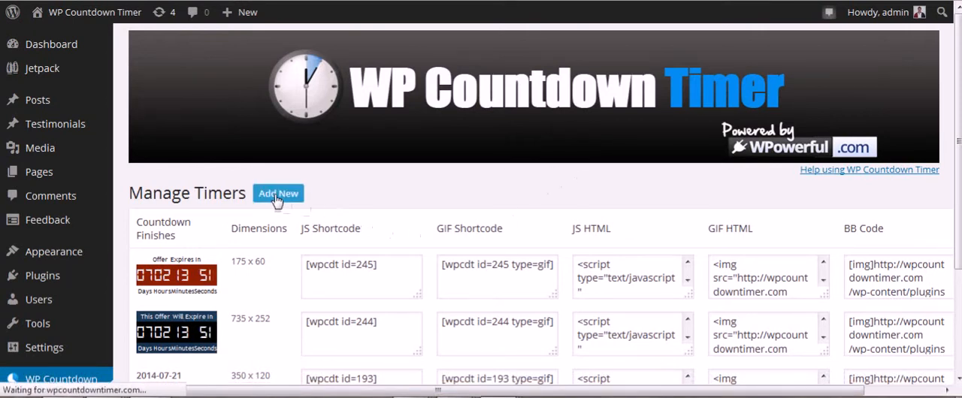
{"action": "left_click", "coordinate": [278, 192]}
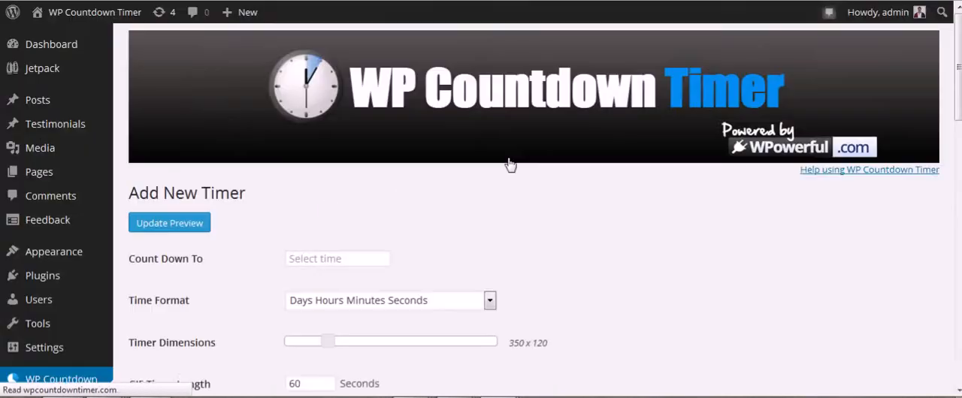
{"action": "mouse_move", "coordinate": [886, 173]}
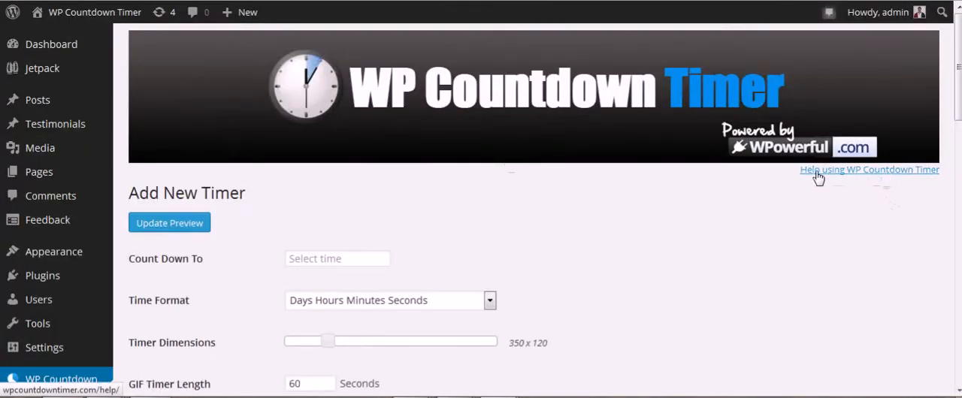
{"action": "mouse_move", "coordinate": [857, 177]}
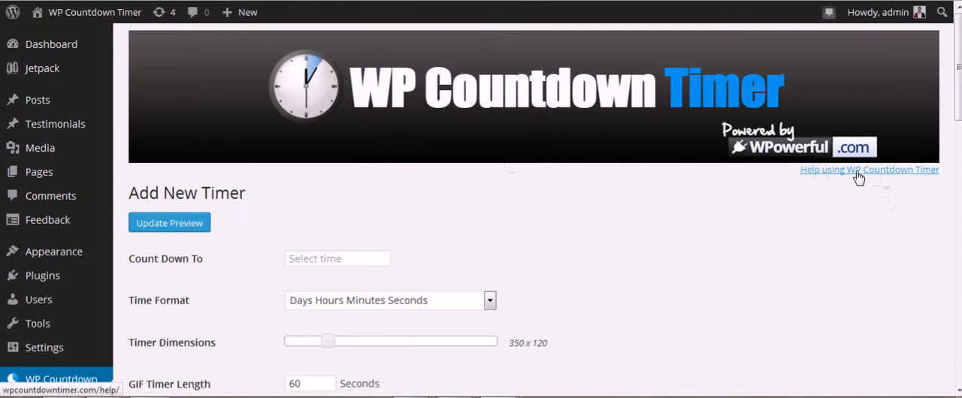
{"action": "mouse_move", "coordinate": [686, 244]}
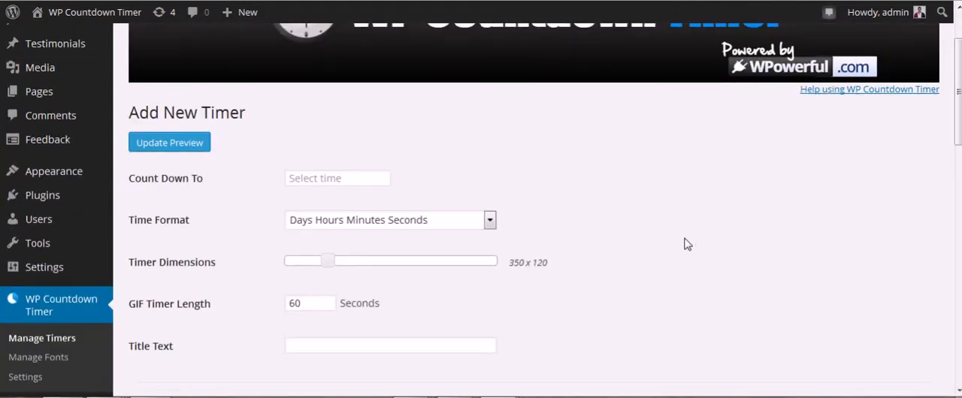
{"action": "mouse_move", "coordinate": [383, 188]}
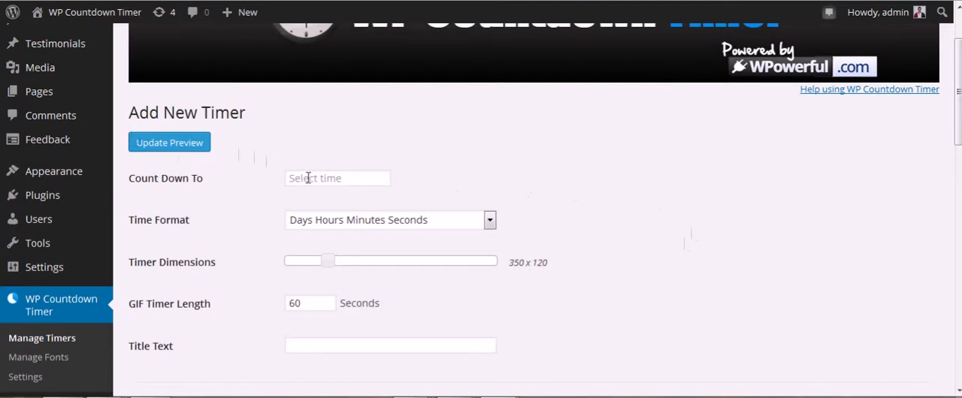
Step: Set the Count Down To date and time to 07/31/2014 08:10
{"action": "left_click", "coordinate": [337, 177]}
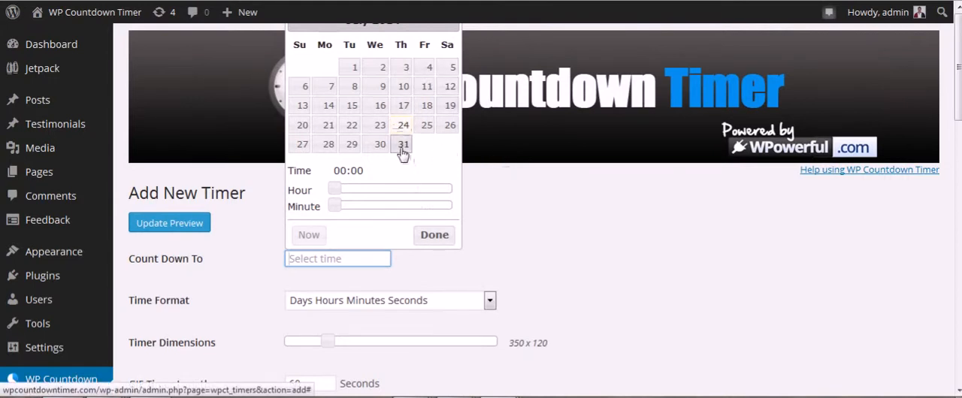
{"action": "left_click", "coordinate": [403, 145]}
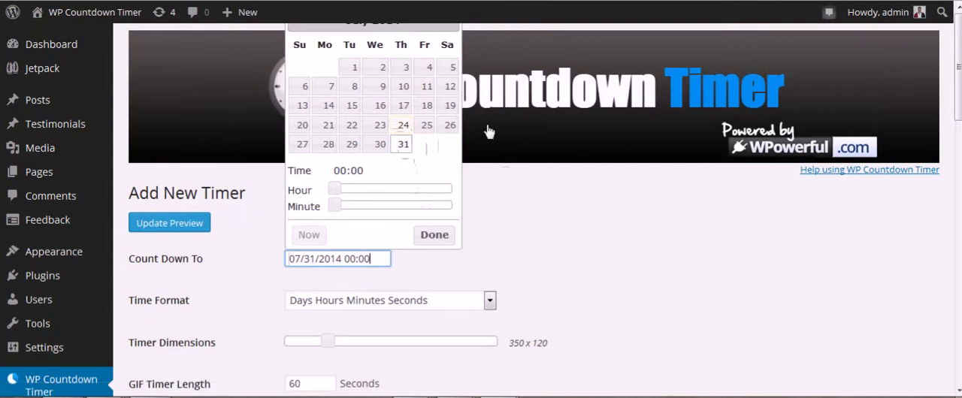
{"action": "mouse_move", "coordinate": [337, 189]}
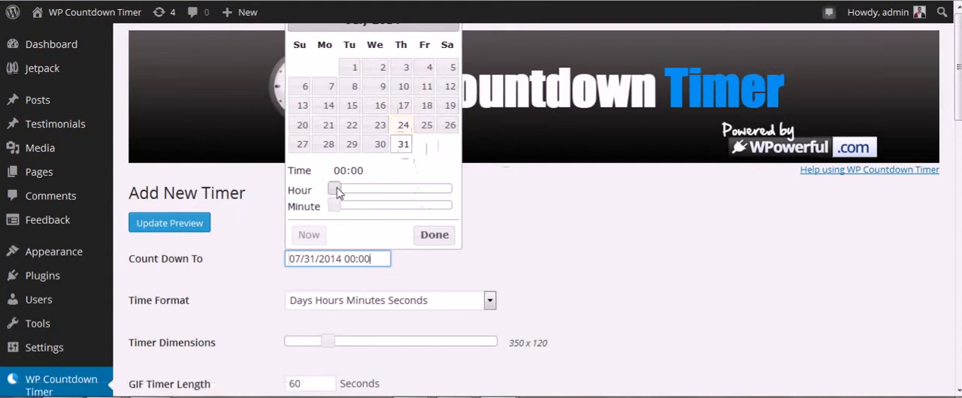
{"action": "left_click_drag", "start_coordinate": [337, 189], "coordinate": [376, 190]}
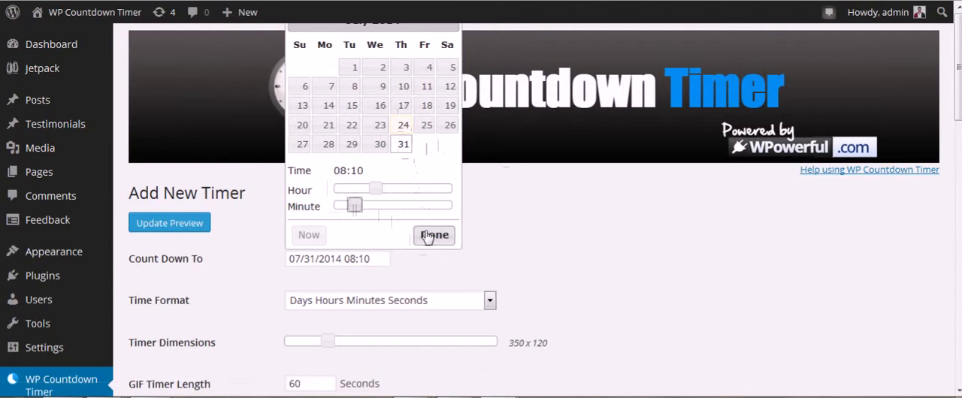
{"action": "left_click", "coordinate": [432, 235]}
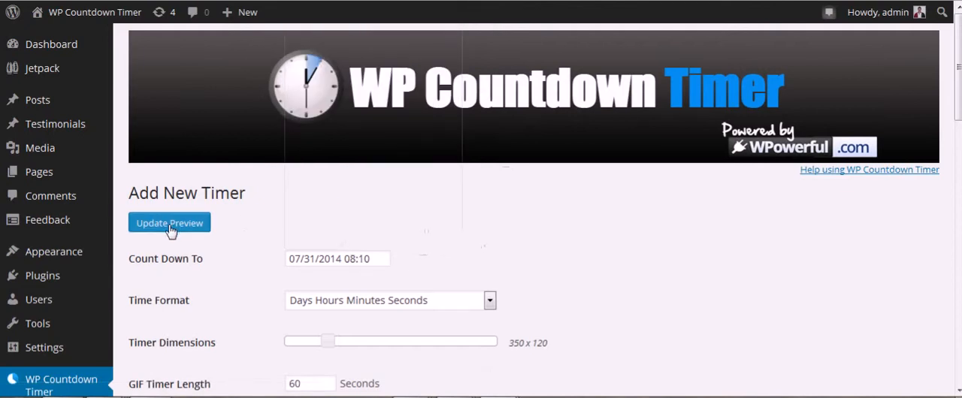
Step: Generate the JS and GIF previews and keep the Days Hours Minutes Seconds time format
{"action": "left_click", "coordinate": [168, 223]}
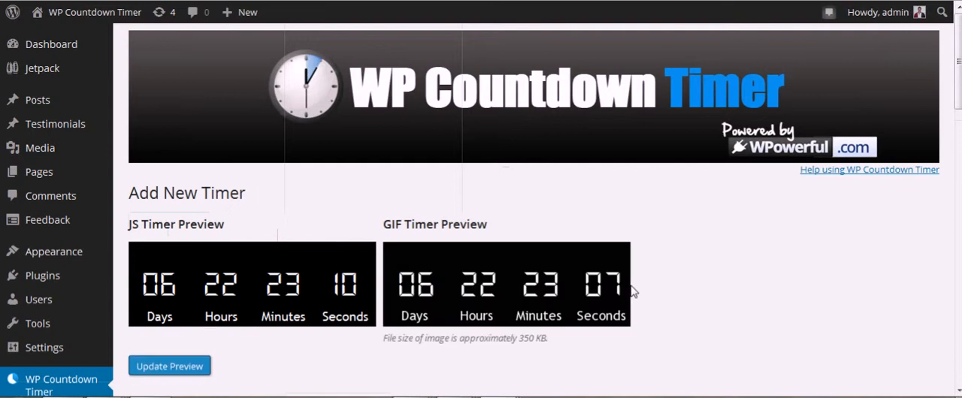
{"action": "scroll", "scroll_direction": "down", "scroll_amount": 3}
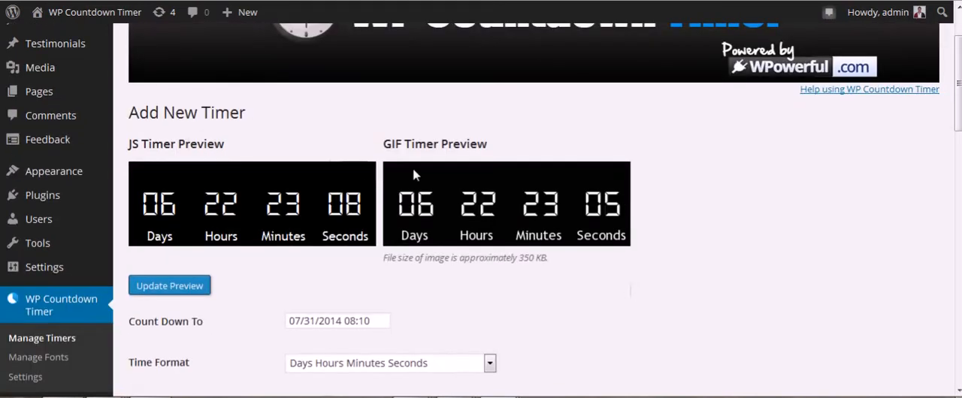
{"action": "mouse_move", "coordinate": [524, 175]}
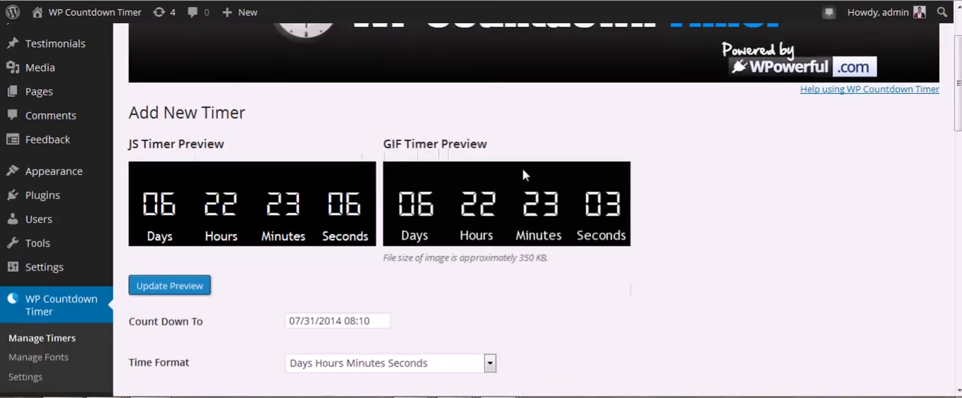
{"action": "scroll", "scroll_direction": "down", "scroll_amount": 3}
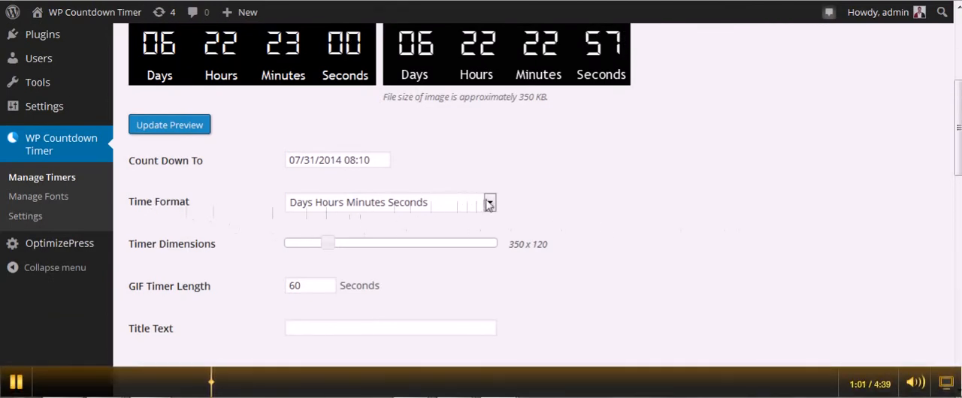
{"action": "left_click", "coordinate": [488, 201]}
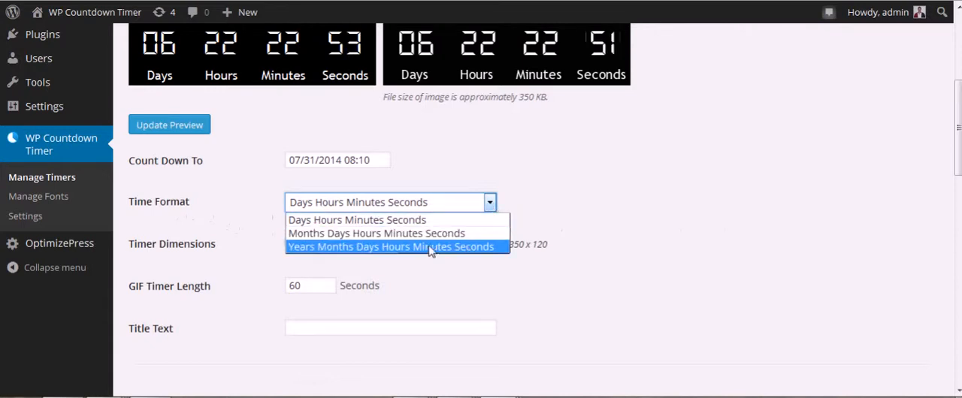
{"action": "left_click", "coordinate": [358, 220]}
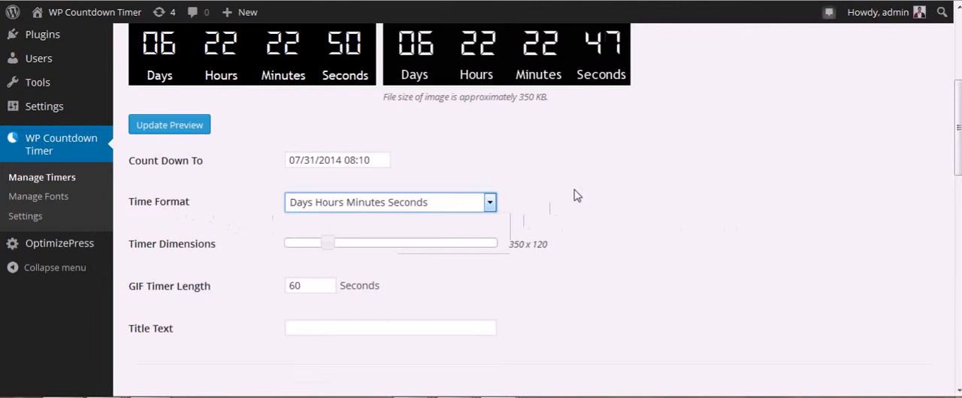
{"action": "mouse_move", "coordinate": [484, 149]}
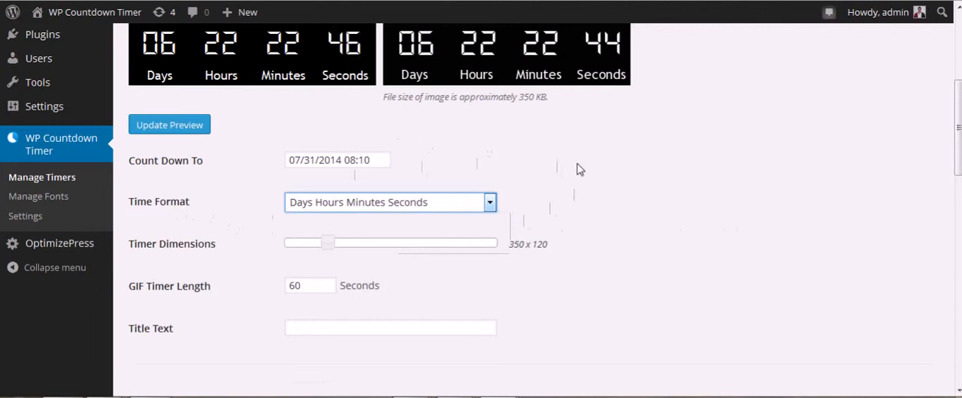
Step: Adjust the Timer Dimensions slider to 735 x 252 and refresh the previews
{"action": "scroll", "scroll_direction": "down", "scroll_amount": 3}
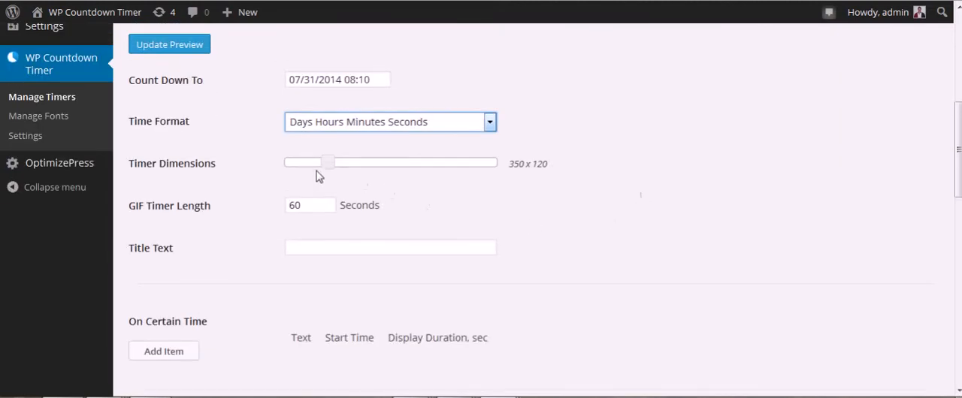
{"action": "left_click_drag", "start_coordinate": [328, 162], "coordinate": [293, 162]}
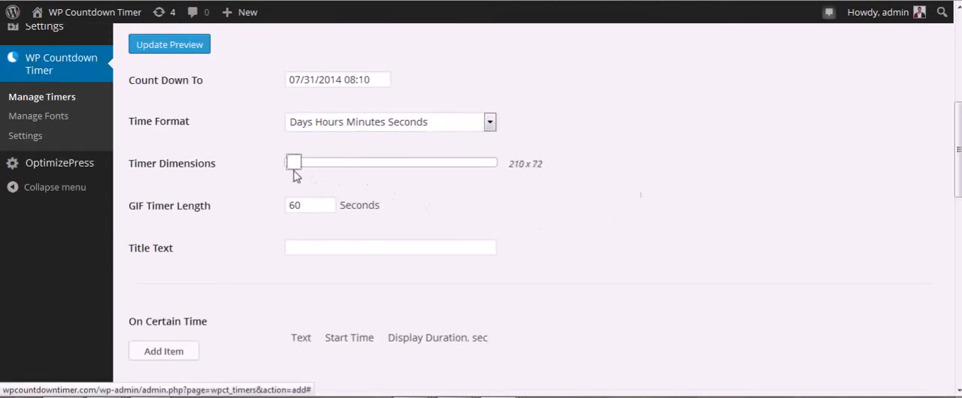
{"action": "left_click_drag", "start_coordinate": [294, 162], "coordinate": [388, 162]}
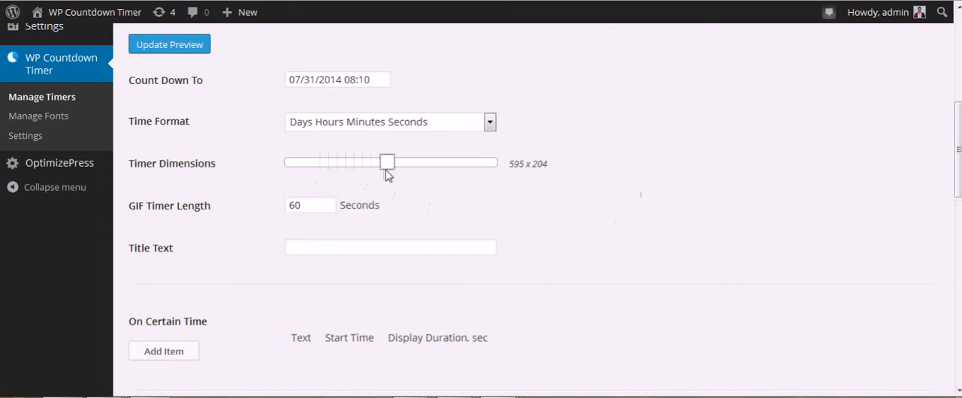
{"action": "left_click_drag", "start_coordinate": [388, 162], "coordinate": [454, 163]}
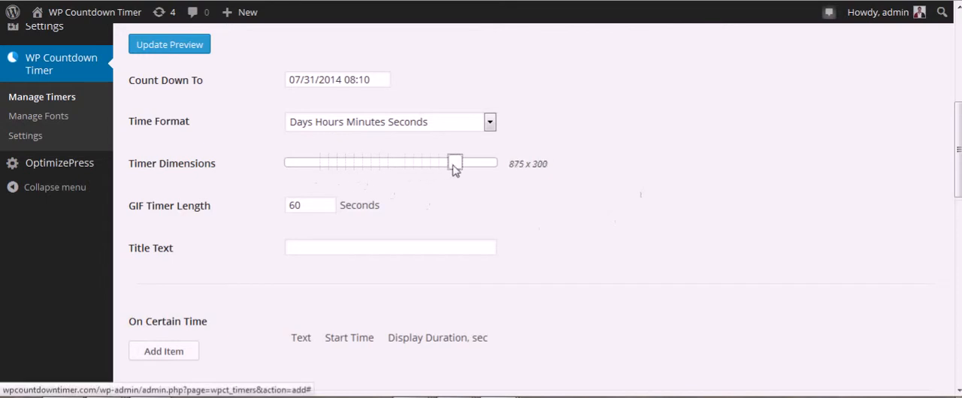
{"action": "left_click_drag", "start_coordinate": [454, 162], "coordinate": [488, 162]}
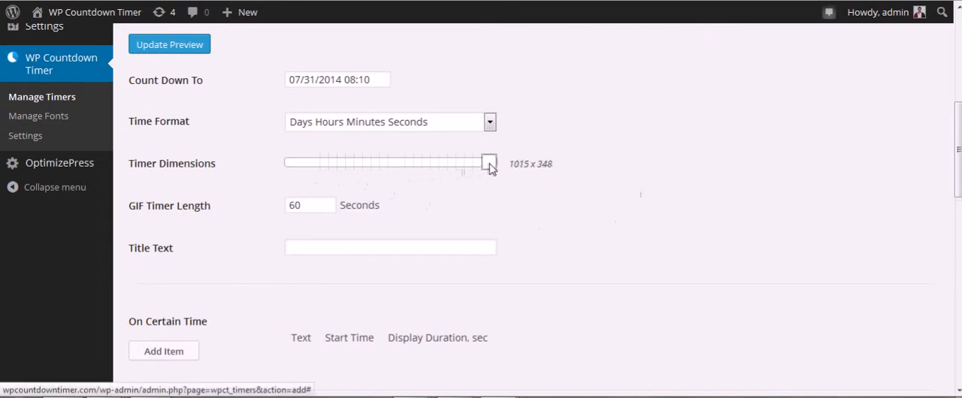
{"action": "left_click_drag", "start_coordinate": [489, 163], "coordinate": [421, 162]}
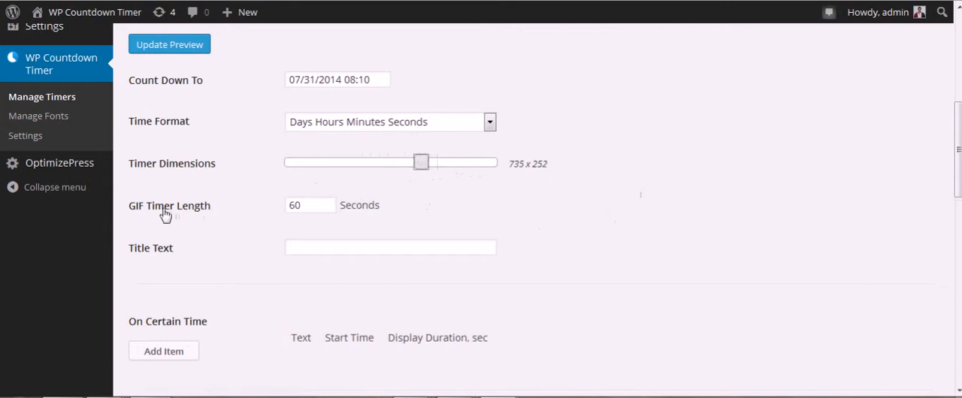
{"action": "left_click_drag", "start_coordinate": [421, 163], "coordinate": [439, 162]}
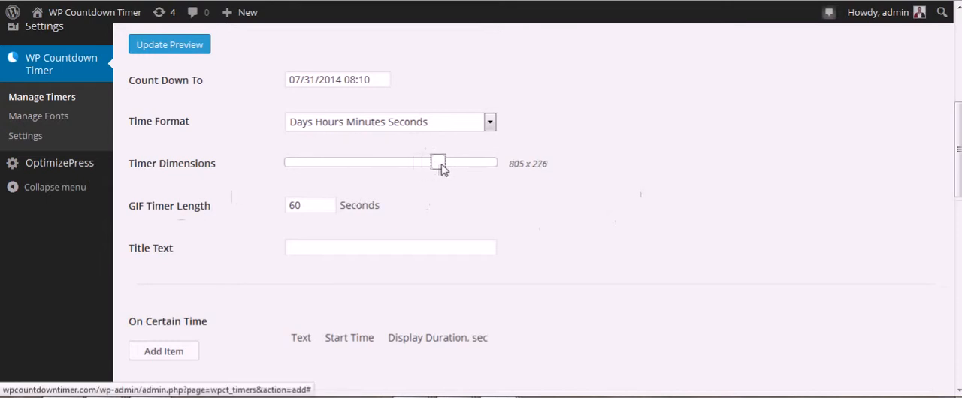
{"action": "left_click_drag", "start_coordinate": [439, 163], "coordinate": [421, 163]}
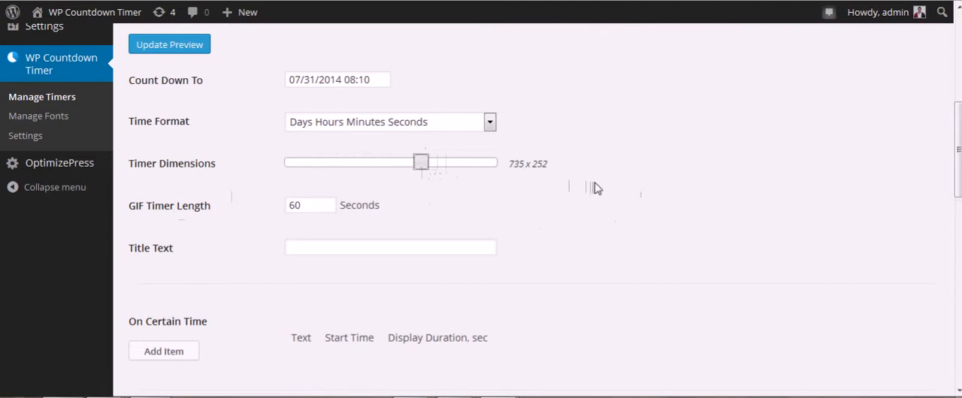
{"action": "left_click", "coordinate": [391, 247]}
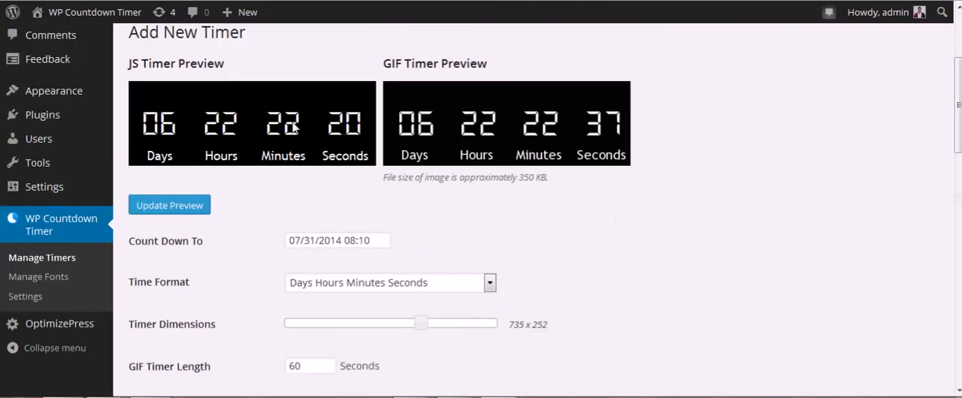
Step: Enter 'This Offer Expires In' as the timer's Title Text
{"action": "scroll", "scroll_direction": "down", "scroll_amount": 3}
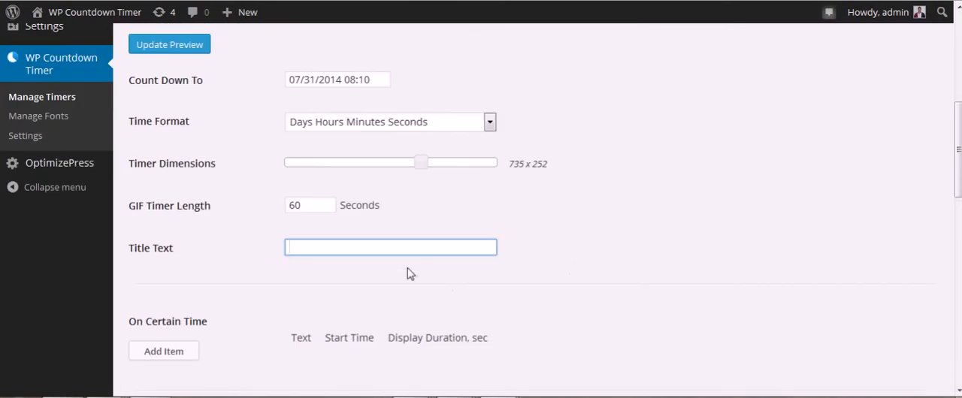
{"action": "type", "text": "The"}
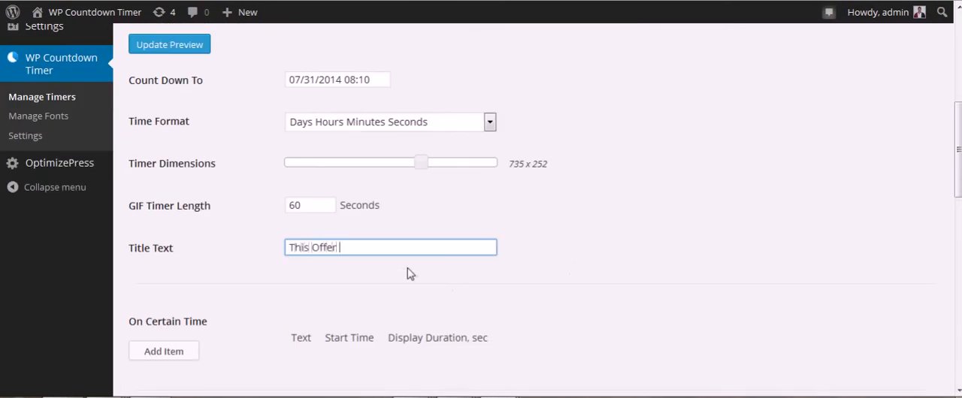
{"action": "type", "text": "Expire"}
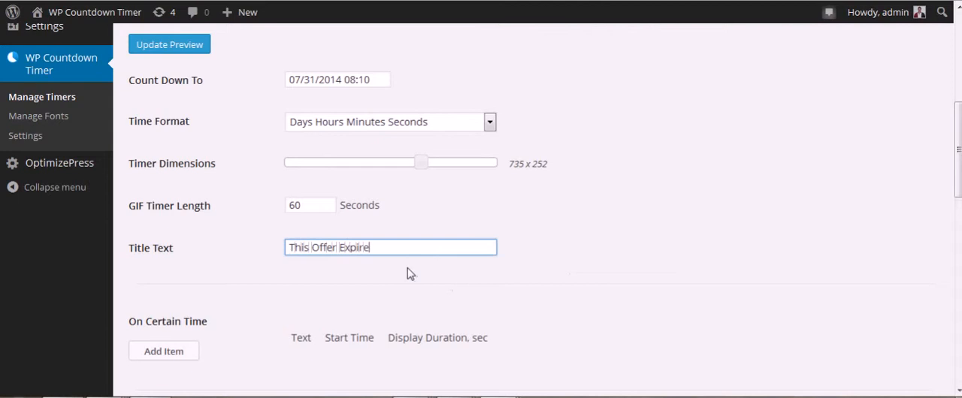
{"action": "type", "text": "s In"}
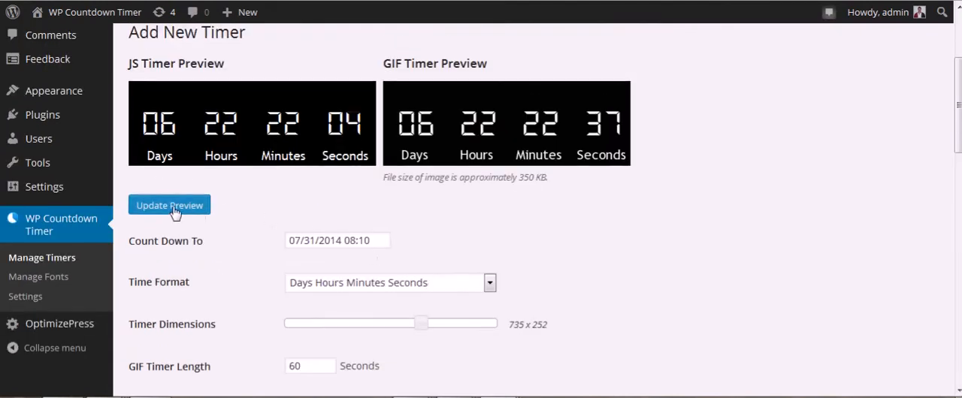
Step: Refresh the previews with the title and shrink the timer dimensions to 455 x 156
{"action": "left_click", "coordinate": [168, 205]}
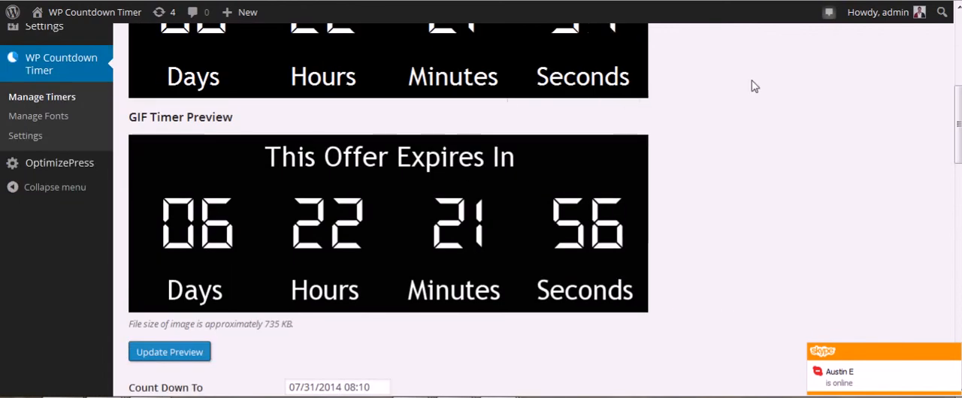
{"action": "scroll", "scroll_direction": "down", "scroll_amount": 3}
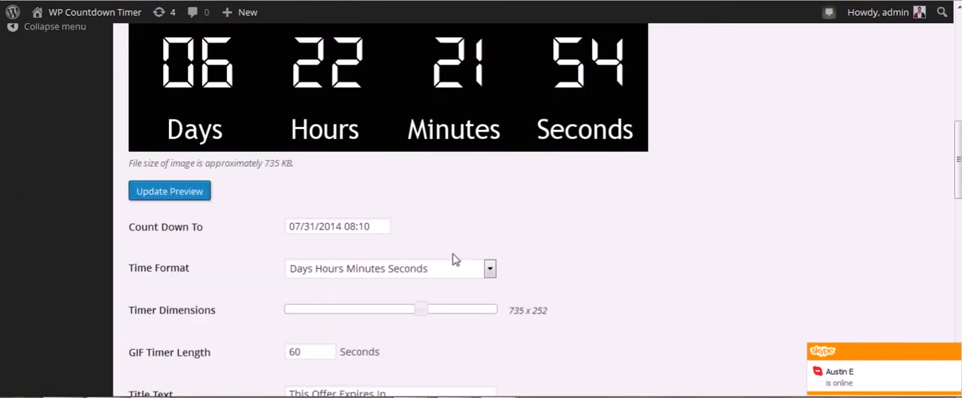
{"action": "left_click_drag", "start_coordinate": [421, 310], "coordinate": [370, 309]}
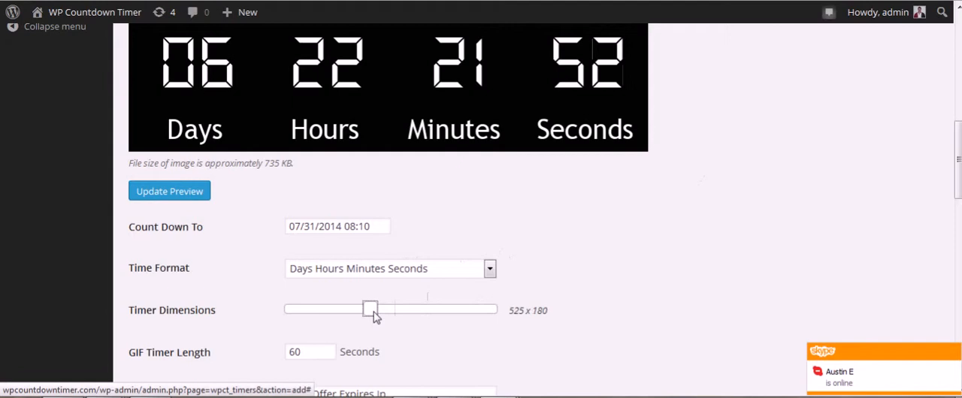
{"action": "left_click_drag", "start_coordinate": [370, 310], "coordinate": [353, 310]}
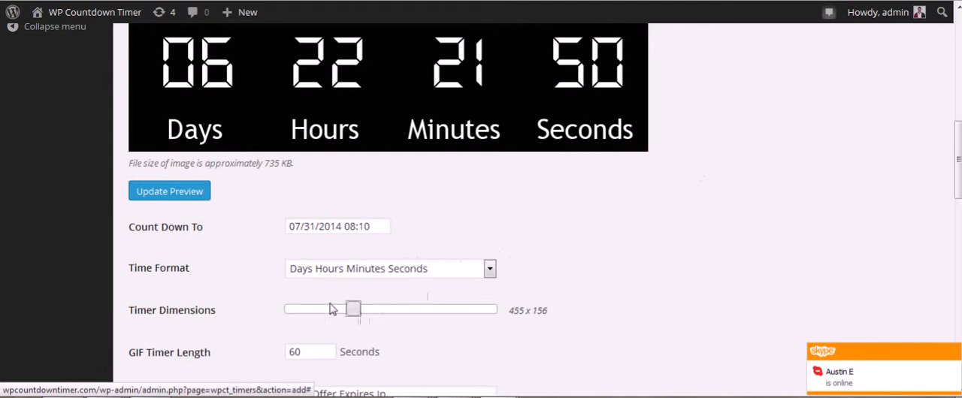
Step: Add an empty On Certain Time message row
{"action": "scroll", "scroll_direction": "down", "scroll_amount": 3}
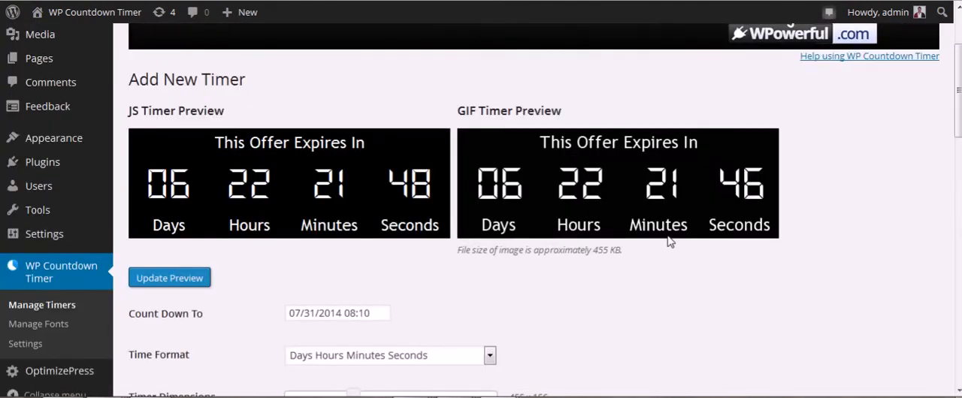
{"action": "scroll", "scroll_direction": "down", "scroll_amount": 3}
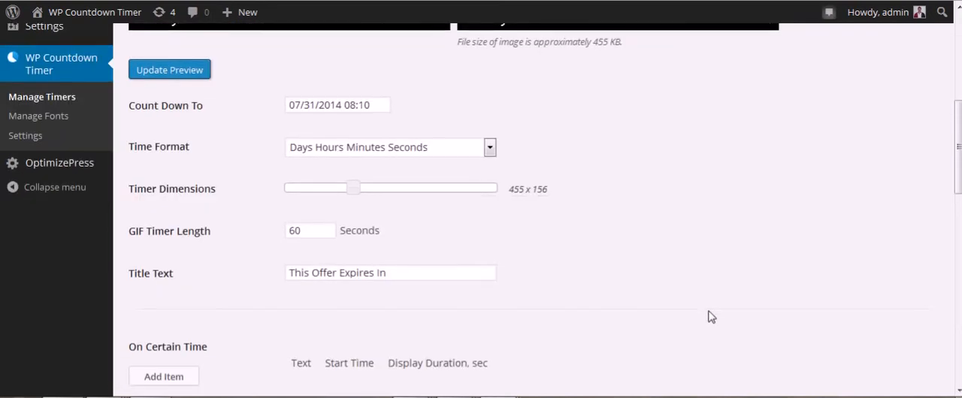
{"action": "scroll", "scroll_direction": "down", "scroll_amount": 3}
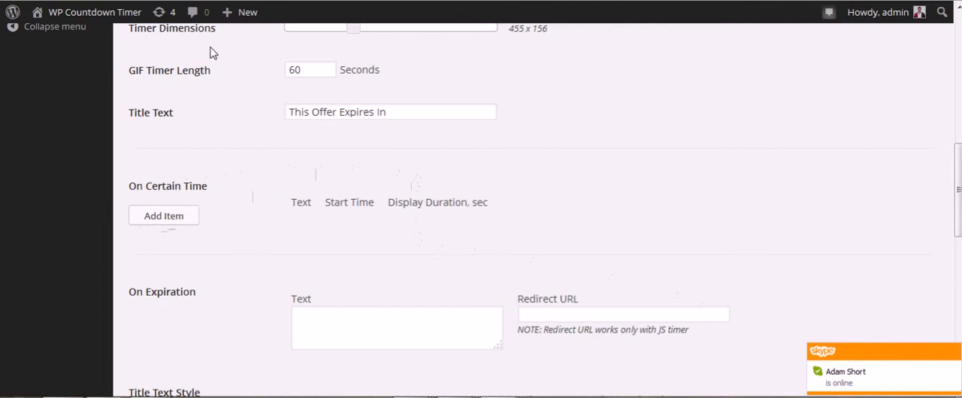
{"action": "left_click", "coordinate": [162, 216]}
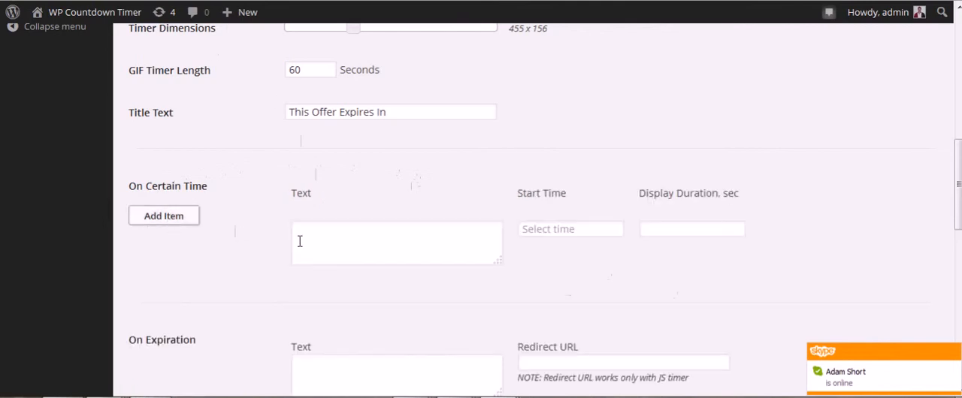
Step: Enter the on-certain-time message 'Hurry Now This Offer Will Close Soon'
{"action": "type", "text": "H"}
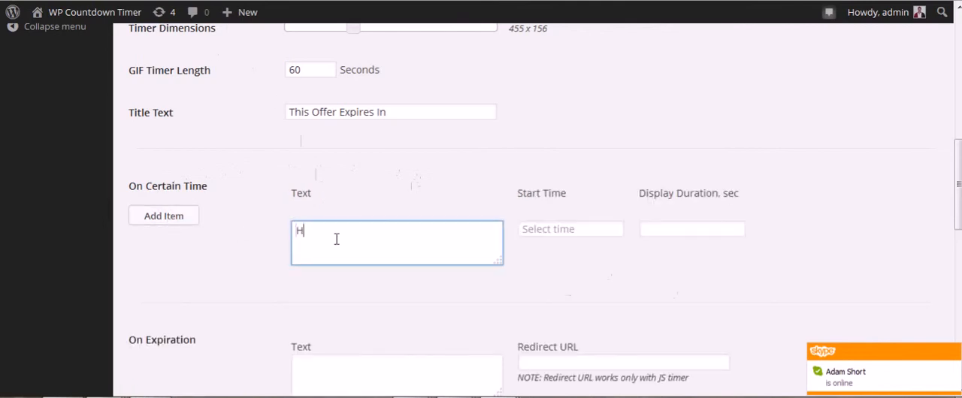
{"action": "type", "text": "urry Now This"}
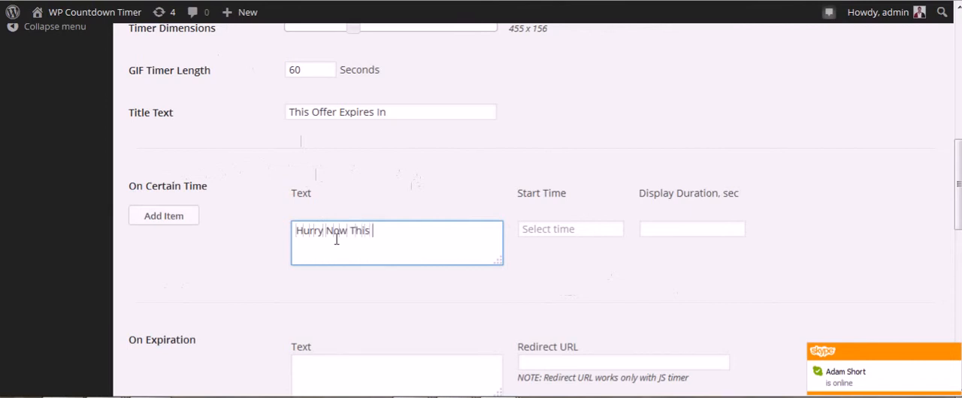
{"action": "type", "text": "Of"}
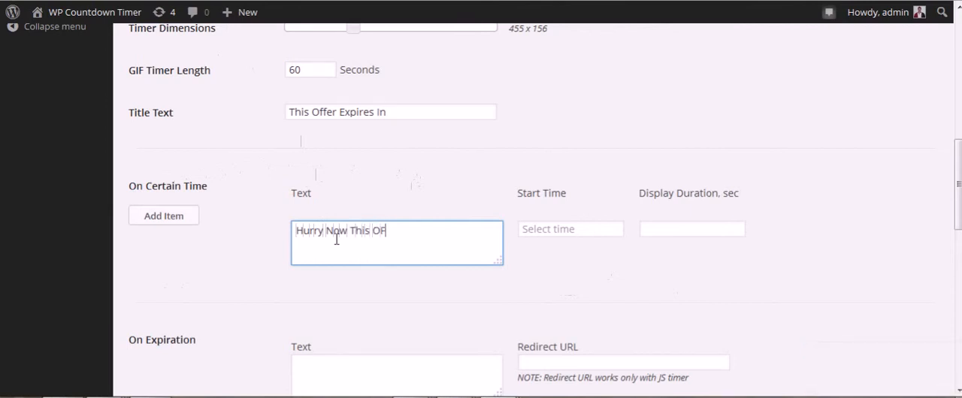
{"action": "type", "text": "fer W"}
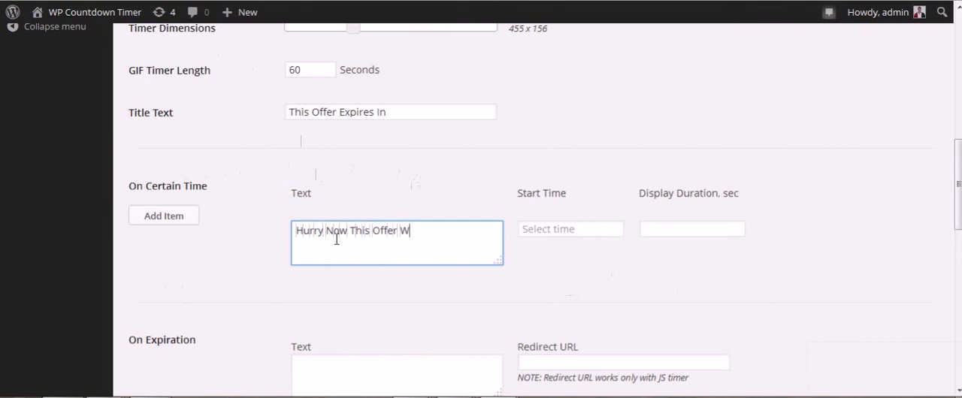
{"action": "type", "text": "ill Close S"}
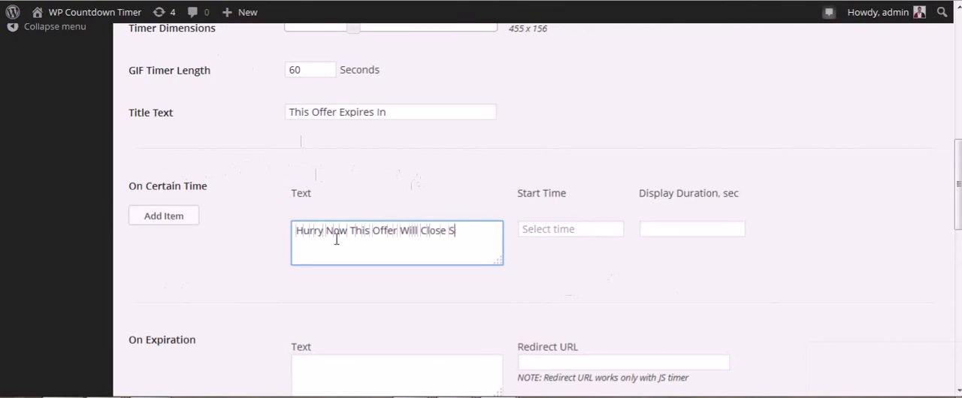
{"action": "type", "text": "oon"}
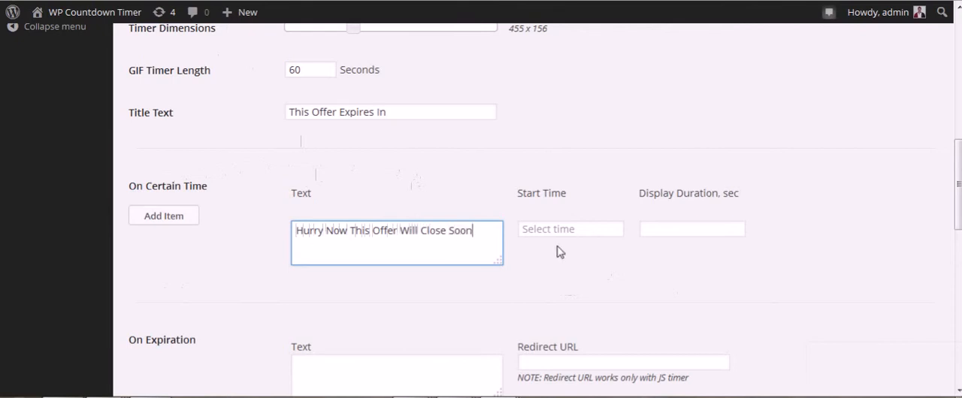
Step: Set the message start time to 07/30/2014 12:00
{"action": "left_click", "coordinate": [570, 228]}
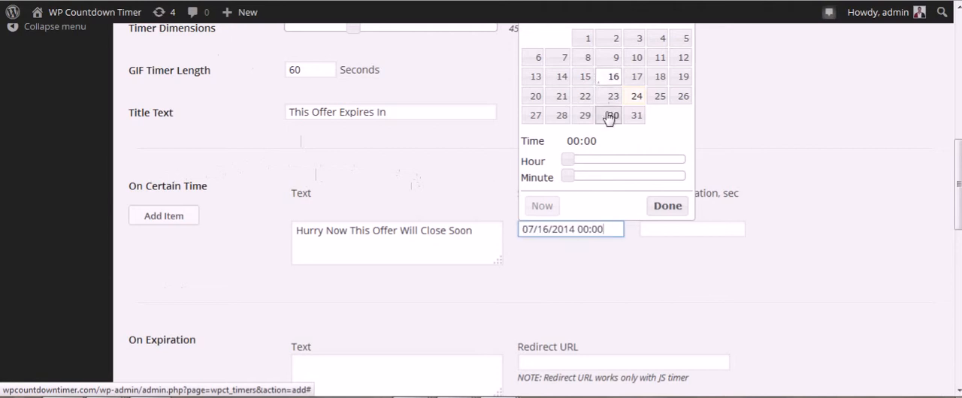
{"action": "left_click", "coordinate": [613, 114]}
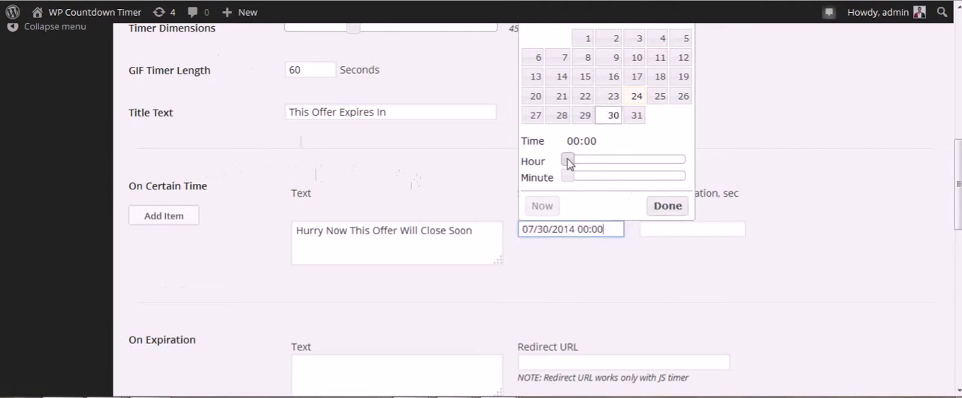
{"action": "left_click_drag", "start_coordinate": [568, 159], "coordinate": [635, 160]}
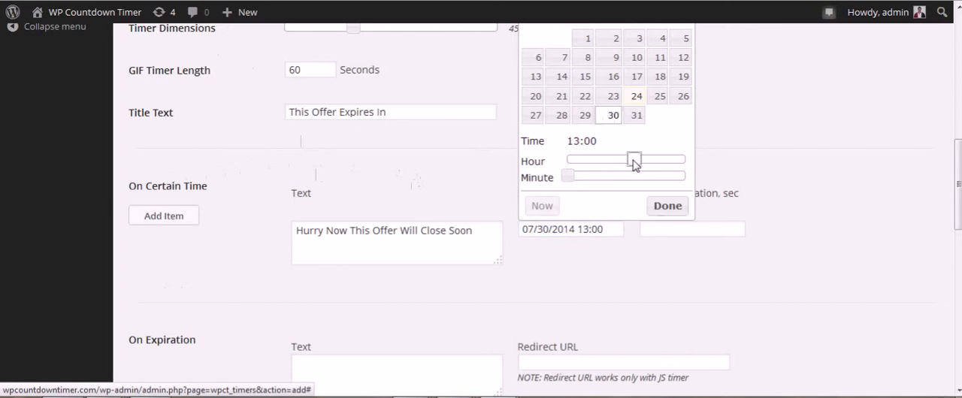
{"action": "left_click_drag", "start_coordinate": [635, 159], "coordinate": [628, 160]}
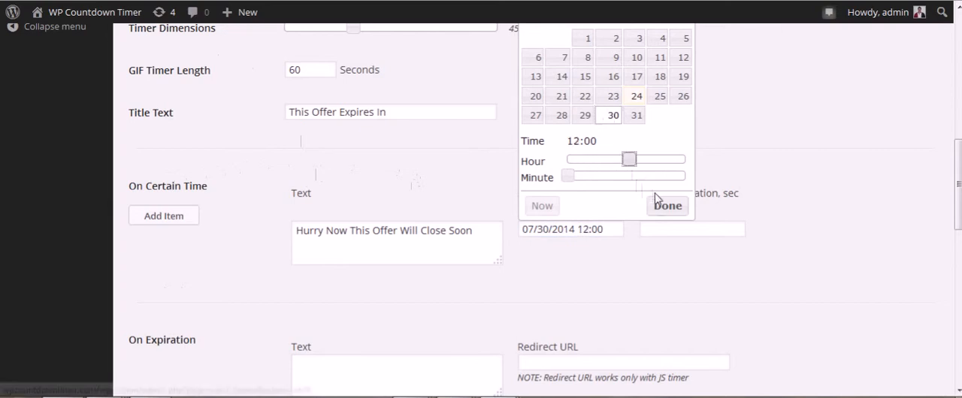
{"action": "left_click", "coordinate": [668, 204]}
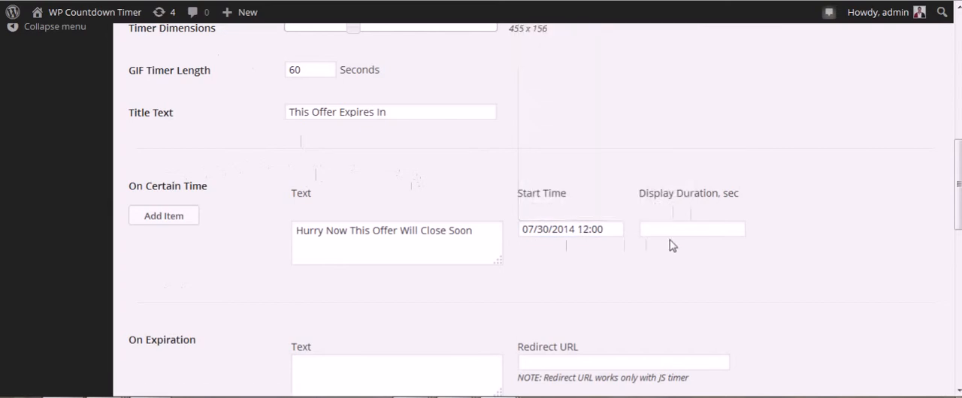
Step: Set the message display duration to 200 seconds
{"action": "left_click", "coordinate": [691, 229]}
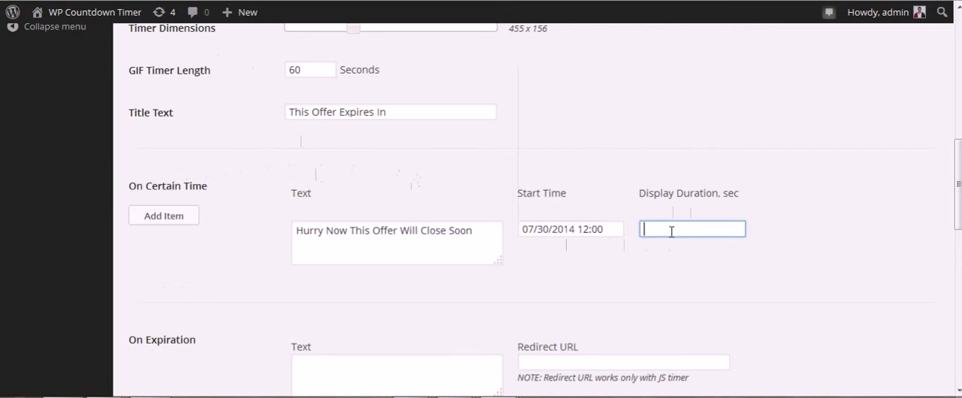
{"action": "type", "text": "2"}
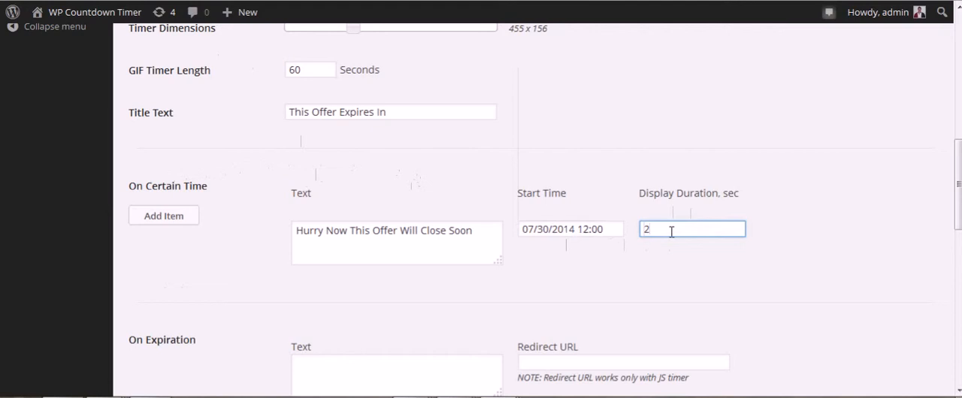
{"action": "type", "text": "00"}
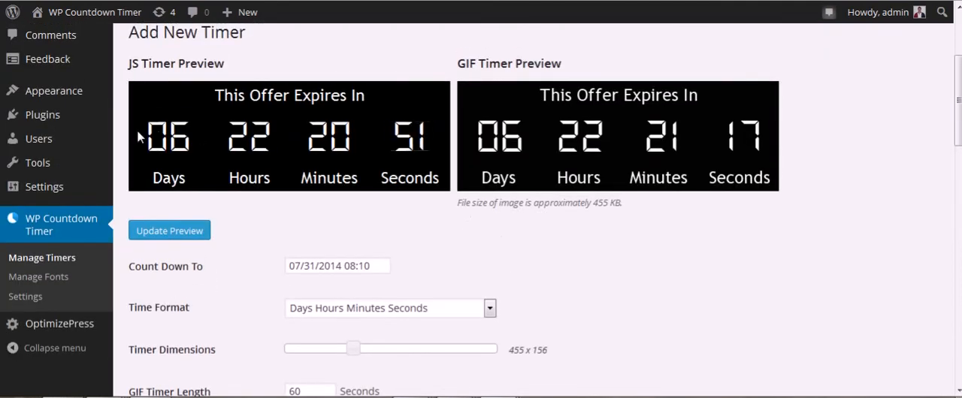
{"action": "scroll", "scroll_direction": "down", "scroll_amount": 3}
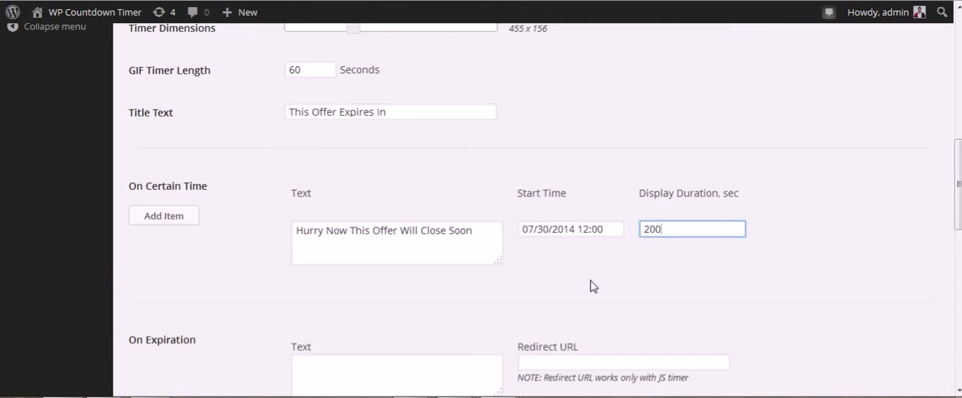
Step: Enter 'sorry You Missed This Offer' as the On Expiration text
{"action": "scroll", "scroll_direction": "down", "scroll_amount": 3}
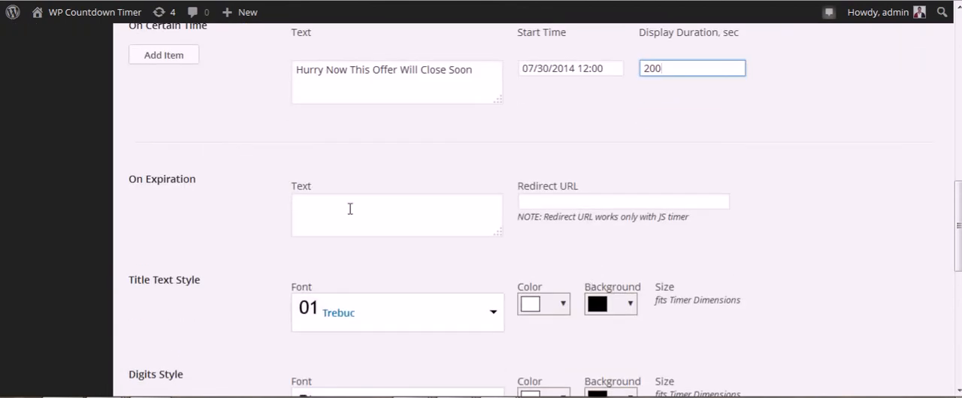
{"action": "left_click", "coordinate": [397, 215]}
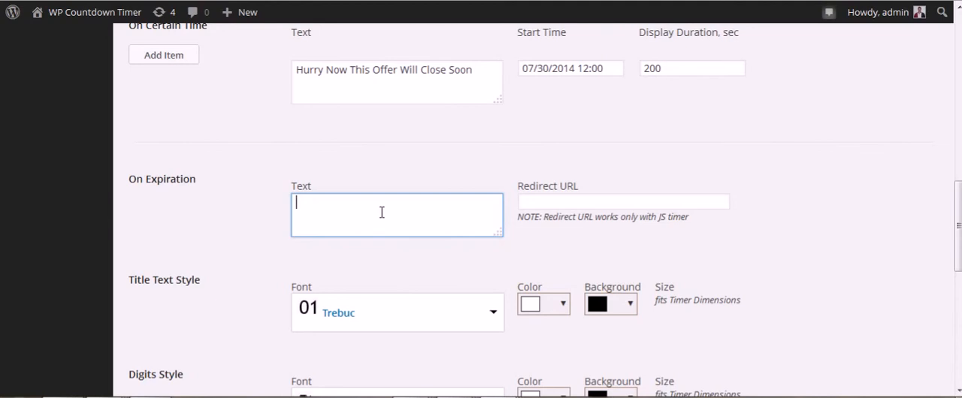
{"action": "type", "text": "sorry"}
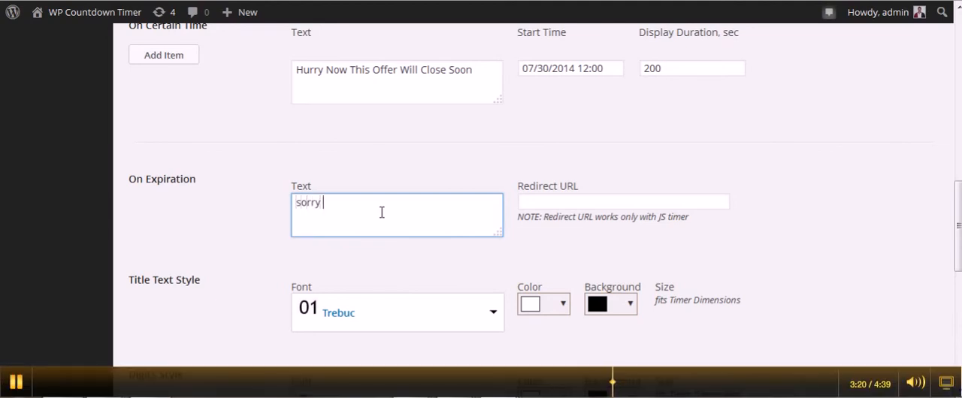
{"action": "type", "text": "You Mis"}
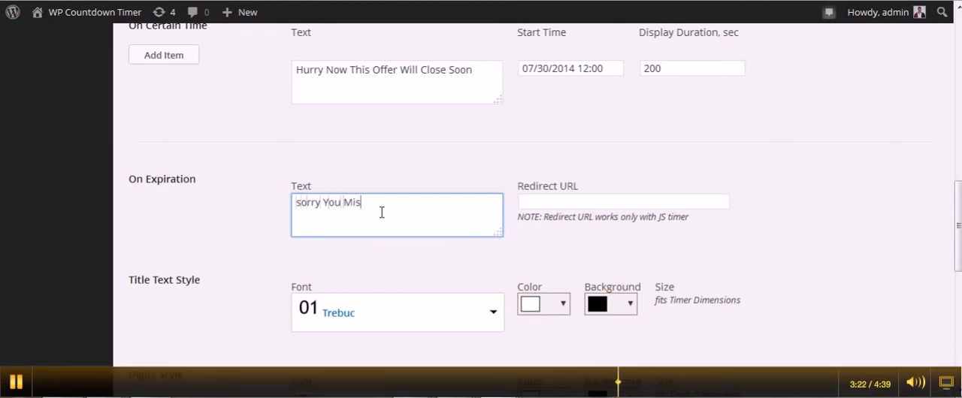
{"action": "type", "text": "sed This Of"}
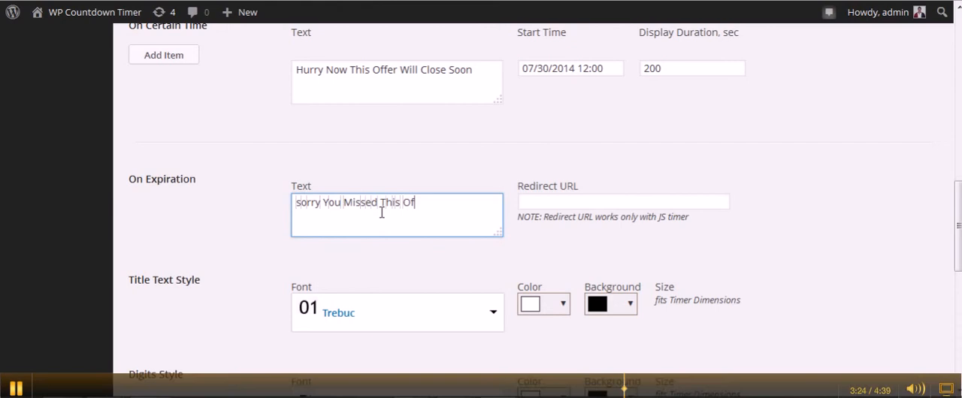
{"action": "type", "text": "fer"}
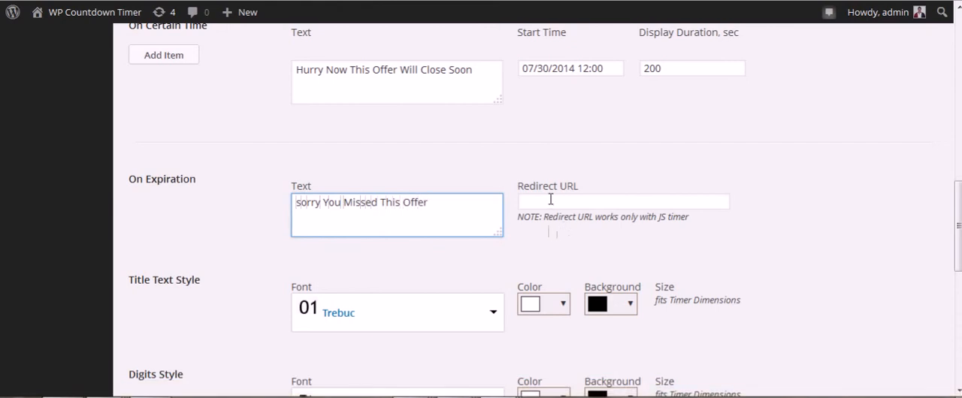
{"action": "scroll", "scroll_direction": "down", "scroll_amount": 3}
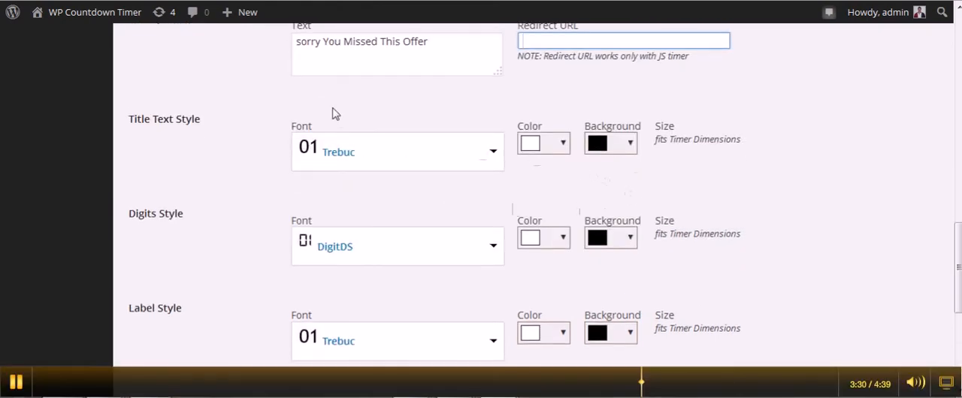
{"action": "mouse_move", "coordinate": [452, 144]}
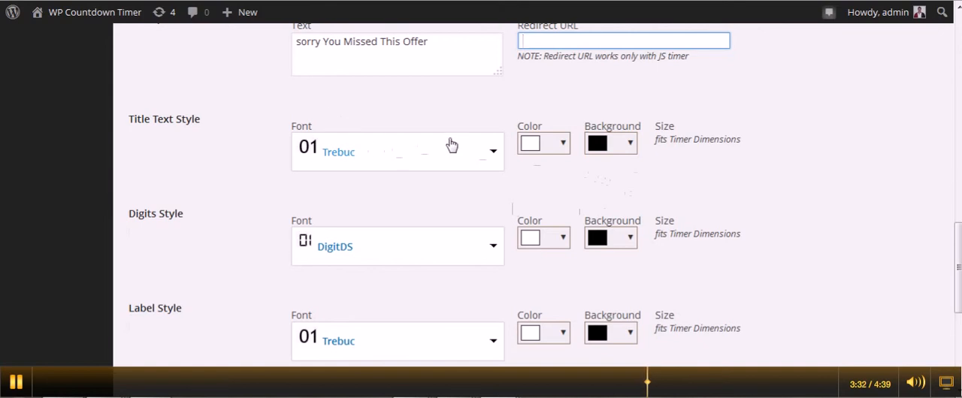
{"action": "left_click", "coordinate": [493, 150]}
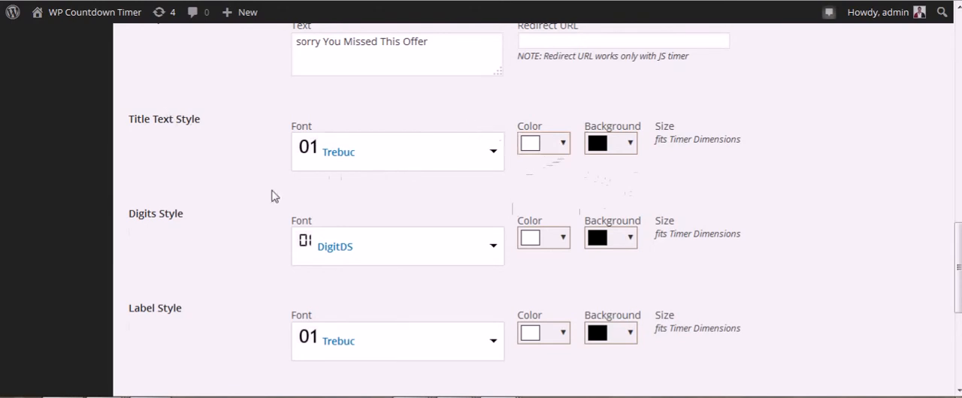
{"action": "mouse_move", "coordinate": [340, 276]}
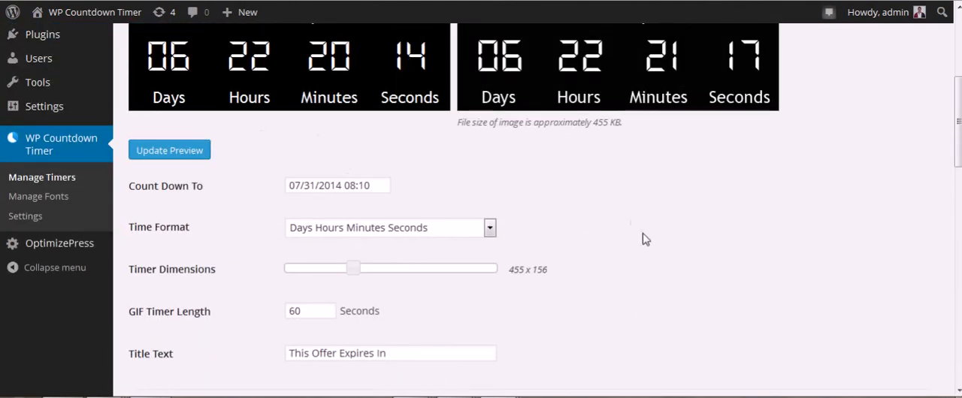
{"action": "scroll", "scroll_direction": "down", "scroll_amount": 3}
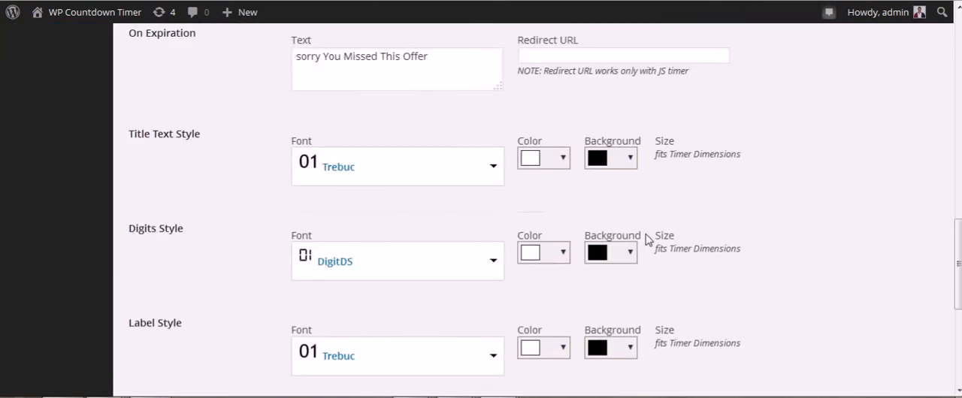
{"action": "scroll", "scroll_direction": "down", "scroll_amount": 3}
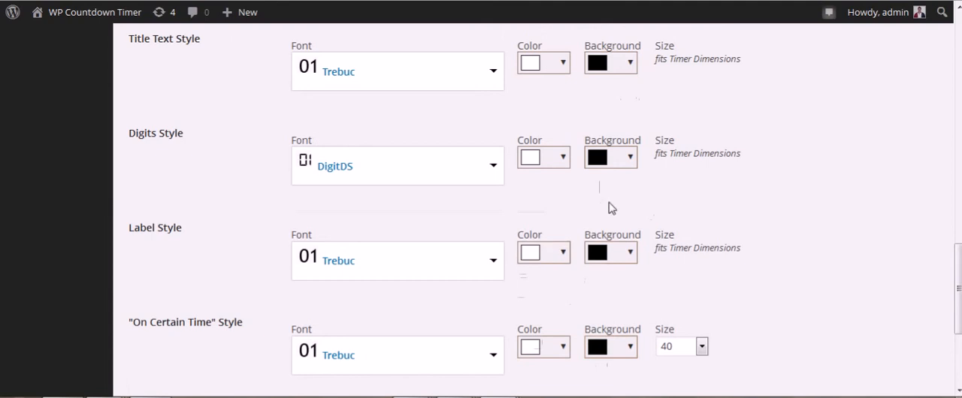
{"action": "mouse_move", "coordinate": [609, 281]}
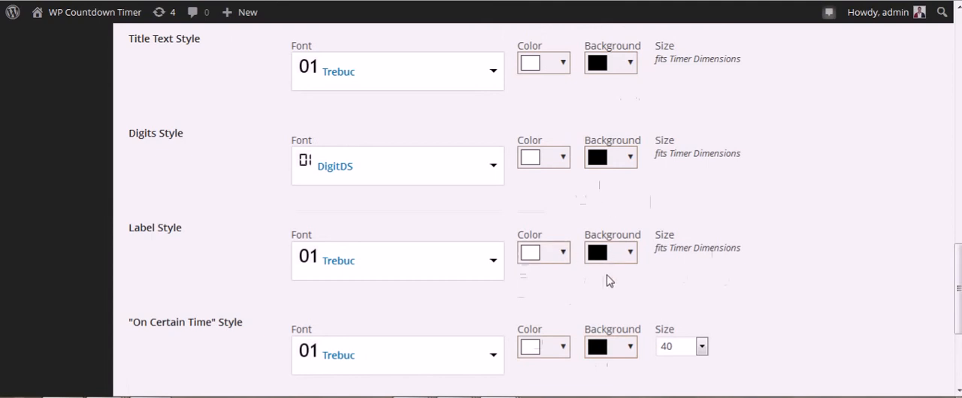
{"action": "scroll", "scroll_direction": "down", "scroll_amount": 3}
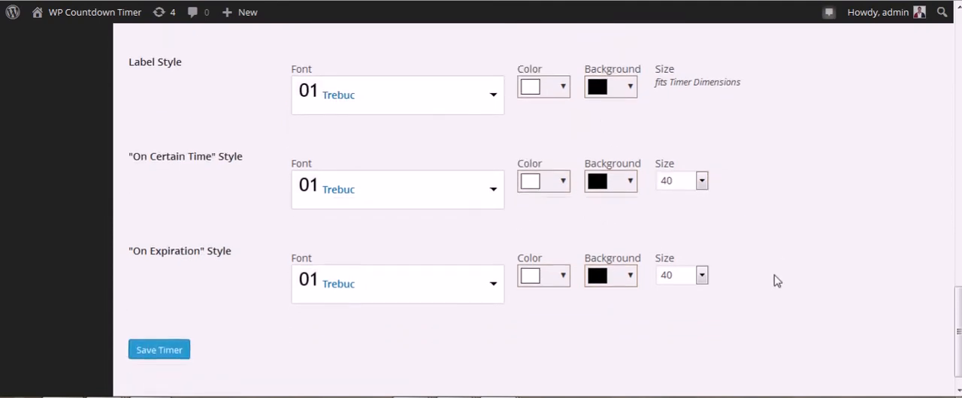
{"action": "scroll", "scroll_direction": "down", "scroll_amount": 3}
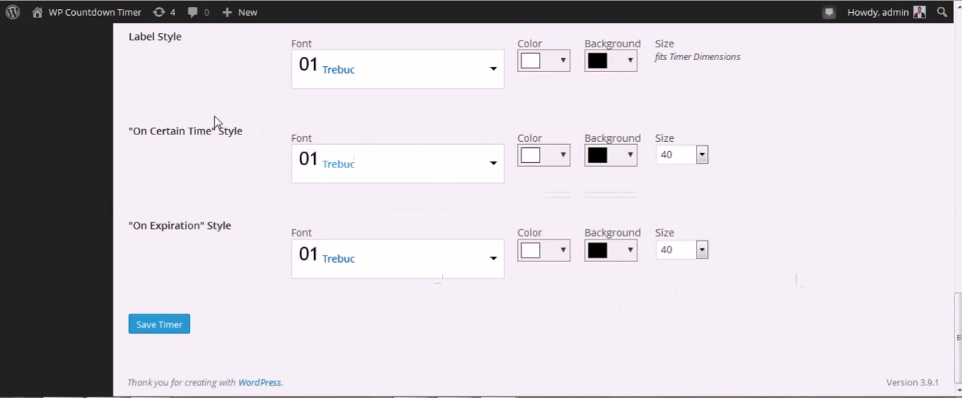
{"action": "mouse_move", "coordinate": [652, 284]}
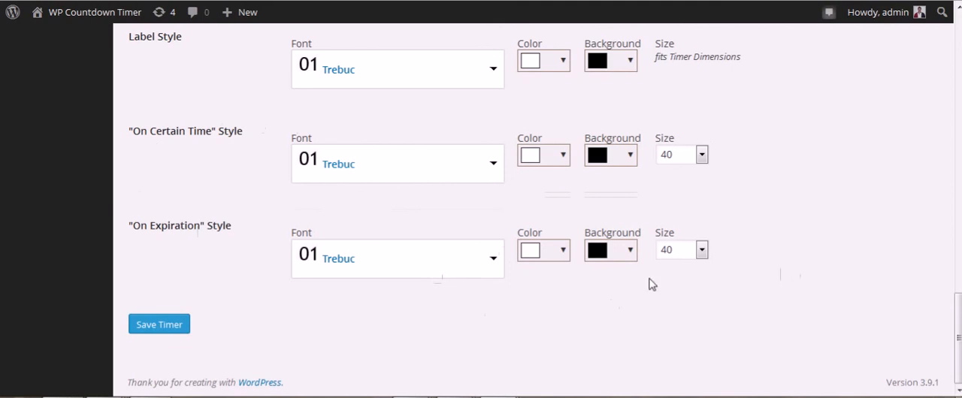
Step: Save the new timer to the database and return to the timers list
{"action": "left_click", "coordinate": [159, 325]}
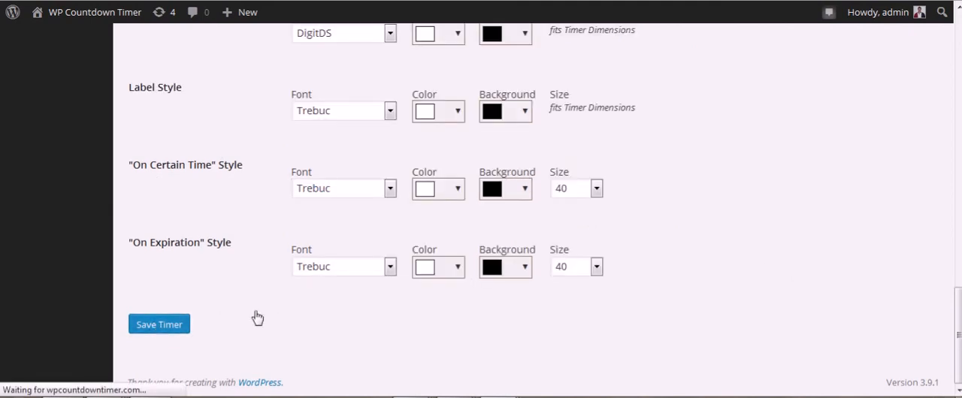
{"action": "left_click", "coordinate": [159, 324]}
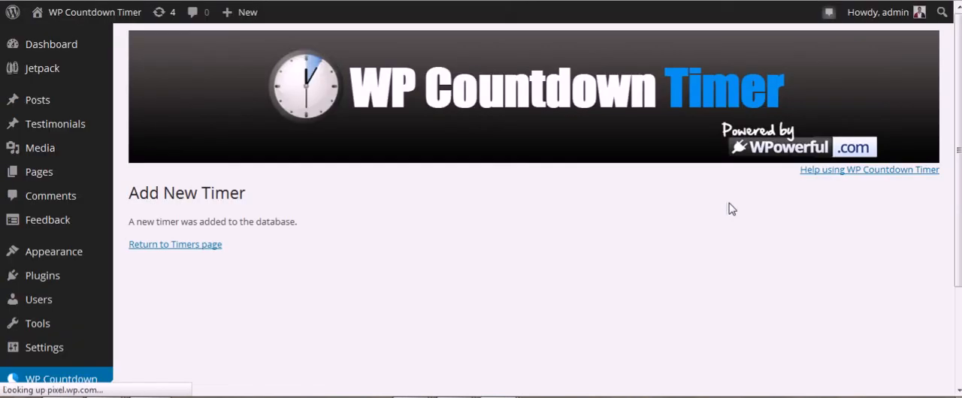
{"action": "mouse_move", "coordinate": [175, 244]}
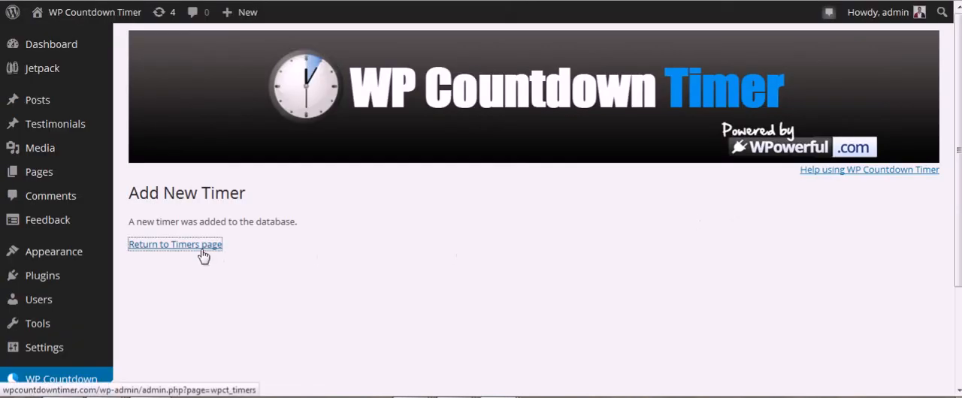
{"action": "left_click", "coordinate": [174, 244]}
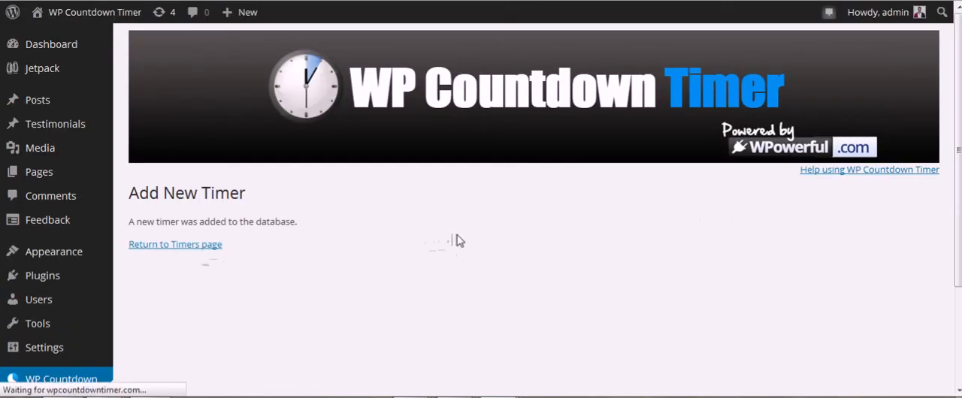
Step: Review the new timer's entry, shortcodes and actions in the Manage Timers list
{"action": "left_click", "coordinate": [174, 244]}
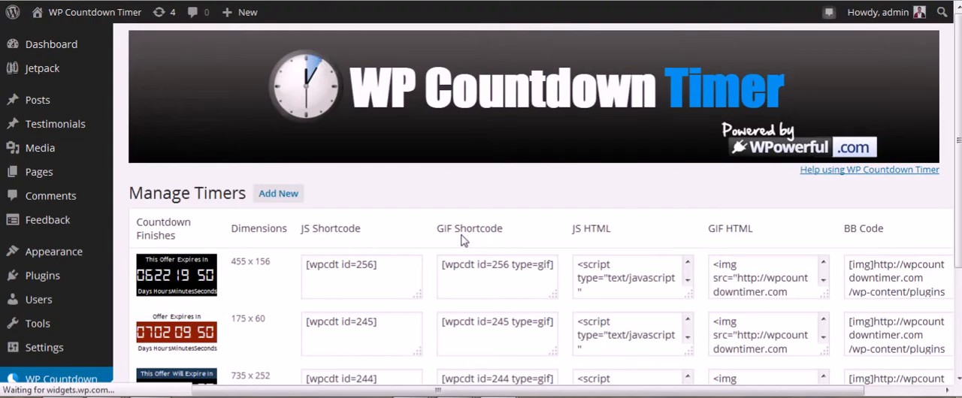
{"action": "scroll", "scroll_direction": "down", "scroll_amount": 3}
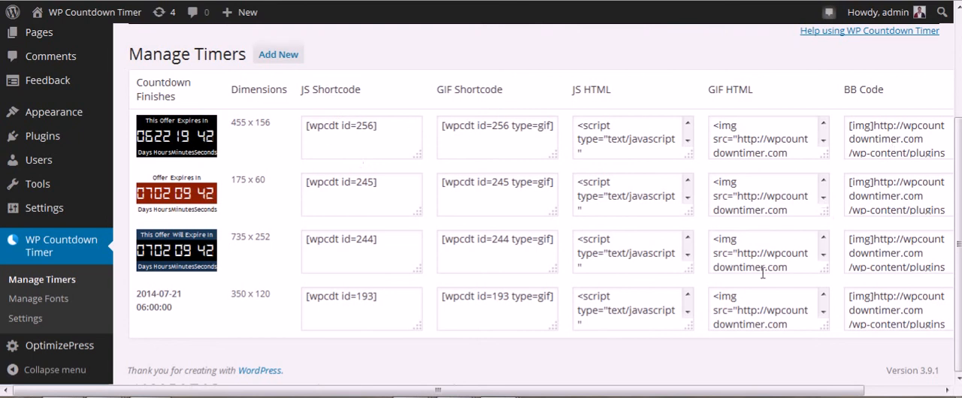
{"action": "scroll", "scroll_direction": "right", "scroll_amount": 3}
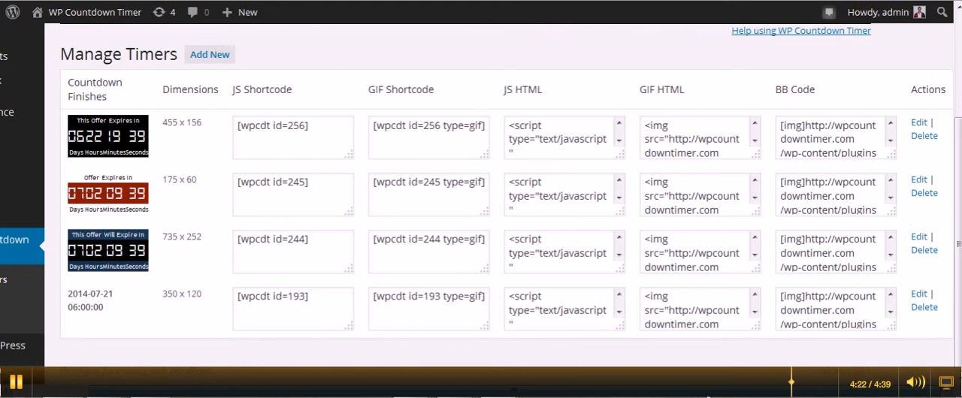
{"action": "mouse_move", "coordinate": [918, 171]}
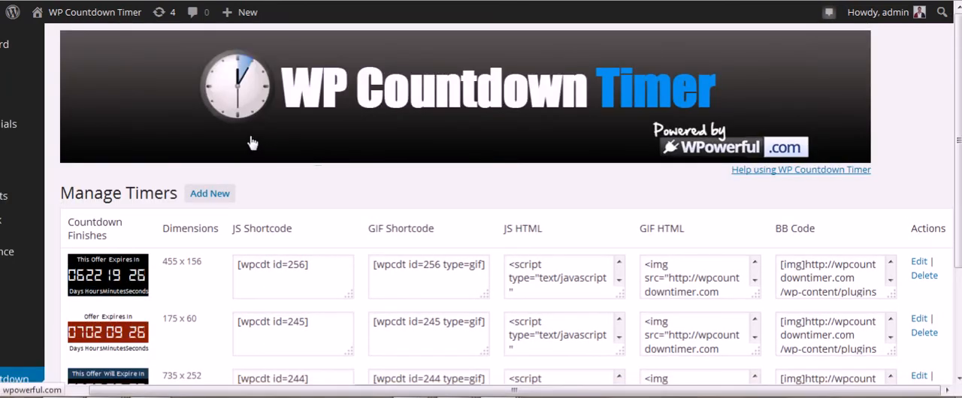
{"action": "mouse_move", "coordinate": [171, 108]}
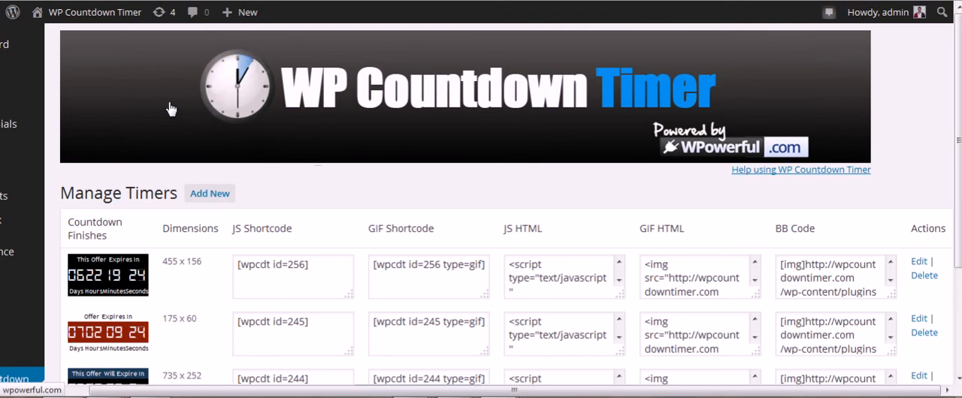